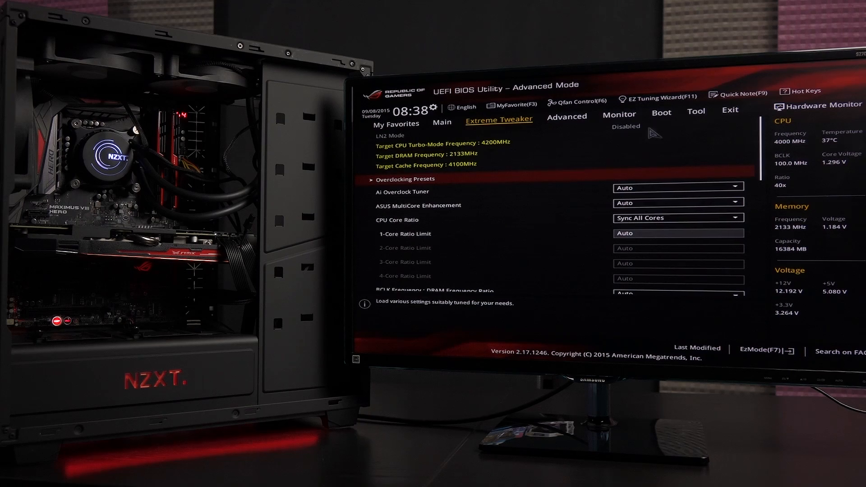
Launch the ASUS EZ Flash 3 Utility from the Tool section
click(696, 112)
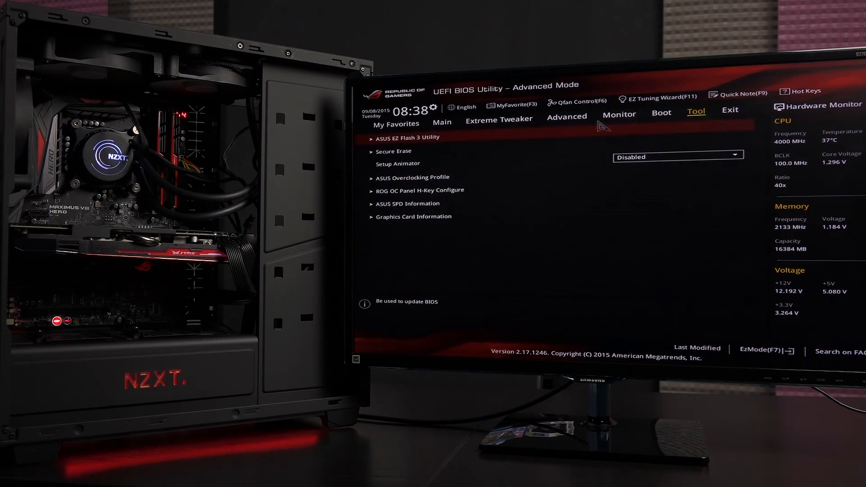
mouse_move(456, 139)
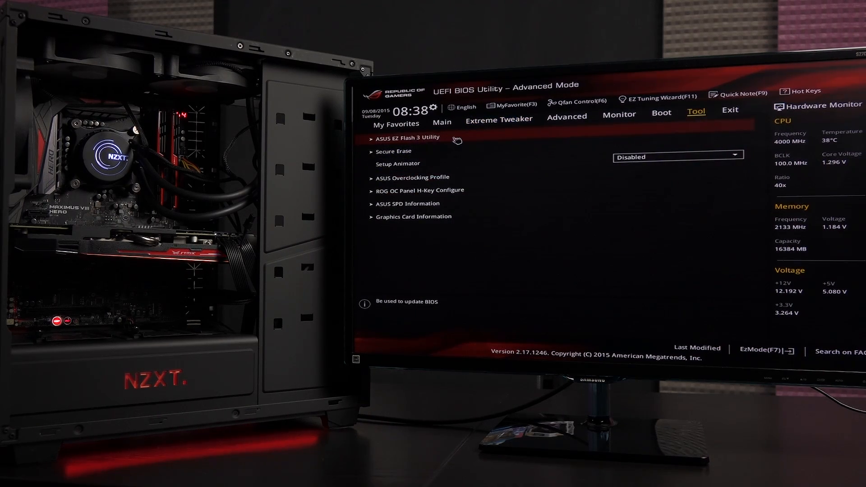
click(407, 137)
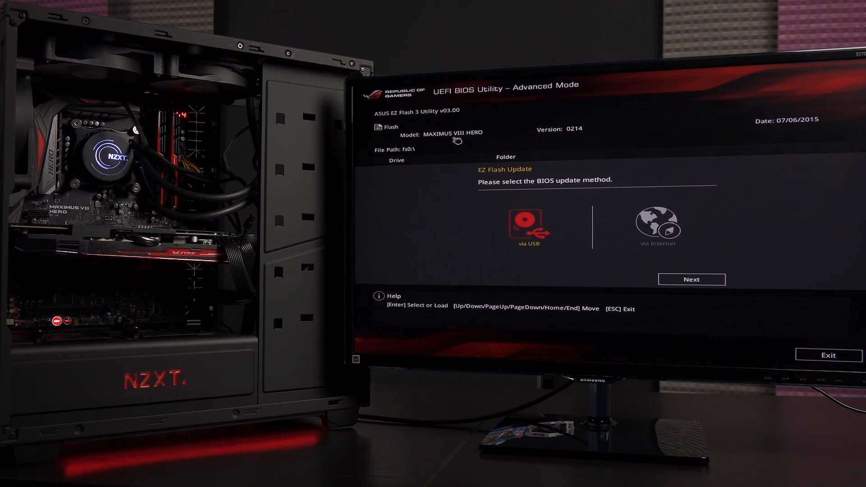
mouse_move(524, 225)
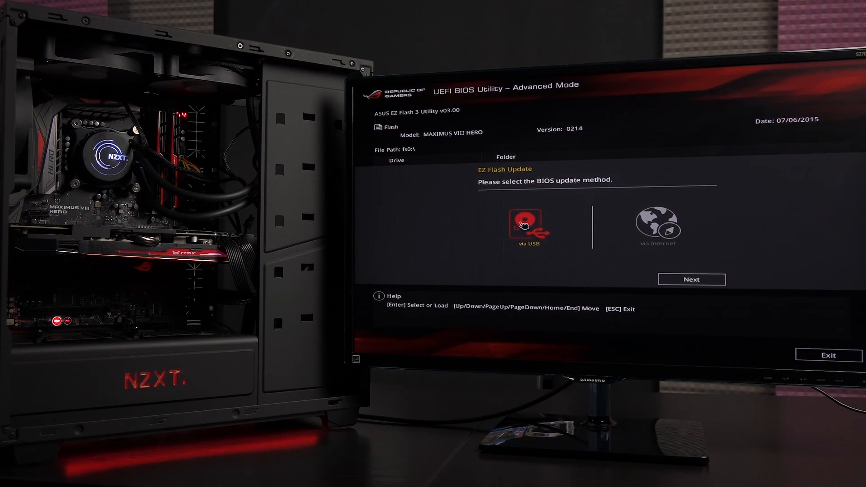
mouse_move(684, 286)
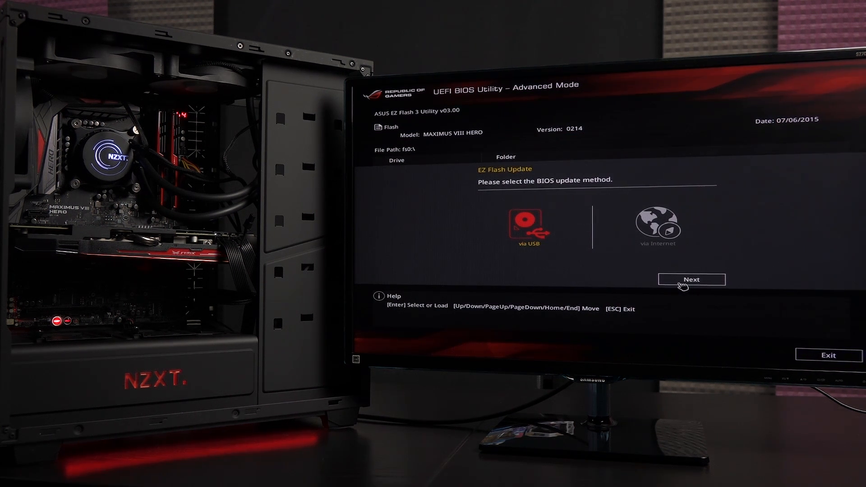
Flash MAXIMUS-VIII-HERO-ASUS-0603.CAP from USB fs0, confirming the read and the update to 0603
click(691, 280)
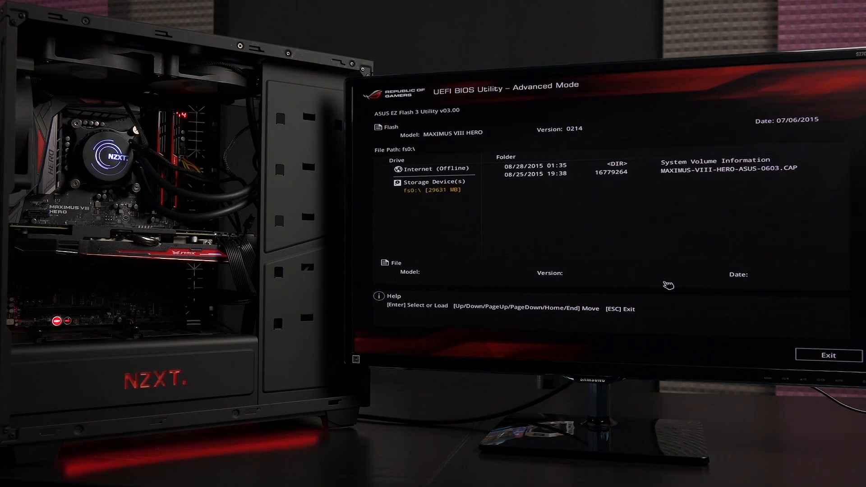
mouse_move(434, 191)
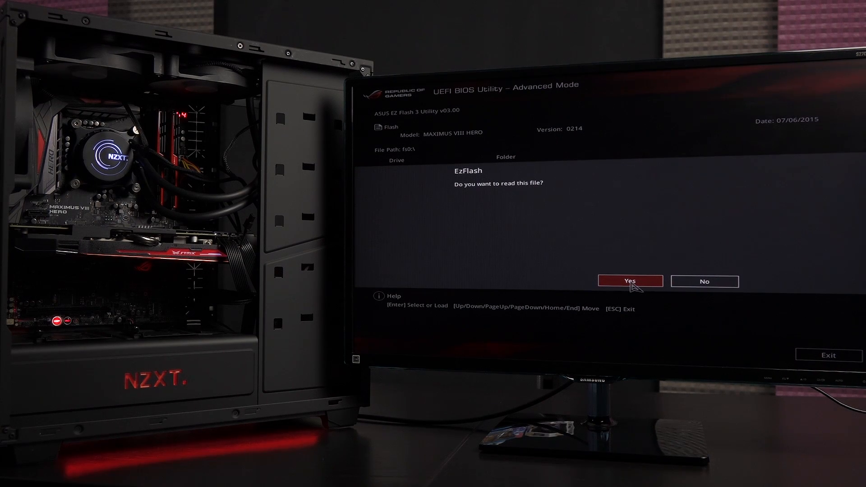
click(631, 281)
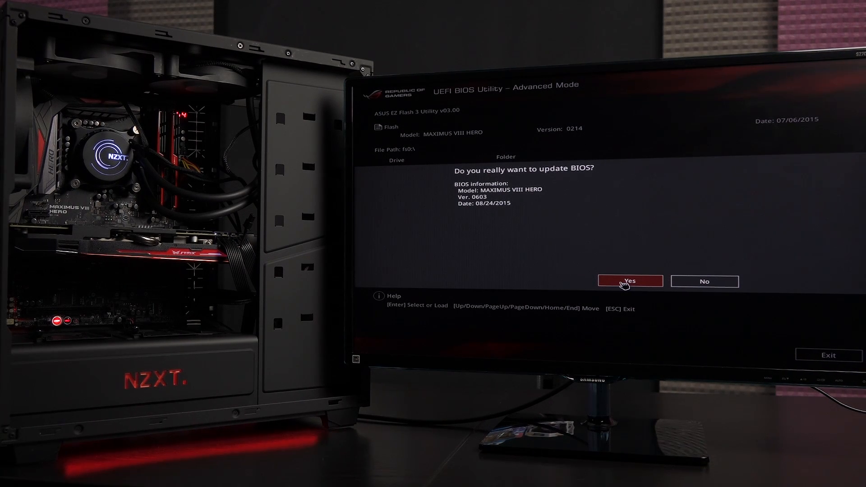
click(630, 282)
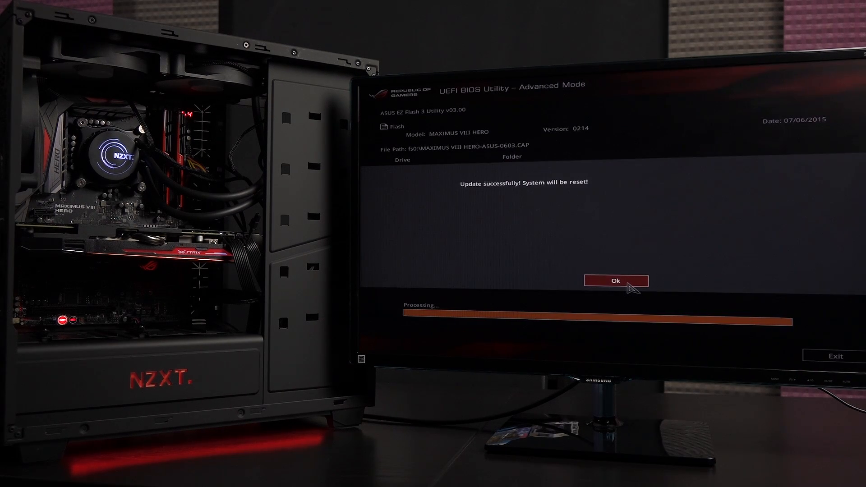
Acknowledge the 'Update successfully! System will be reset!' message so the system reboots
click(617, 281)
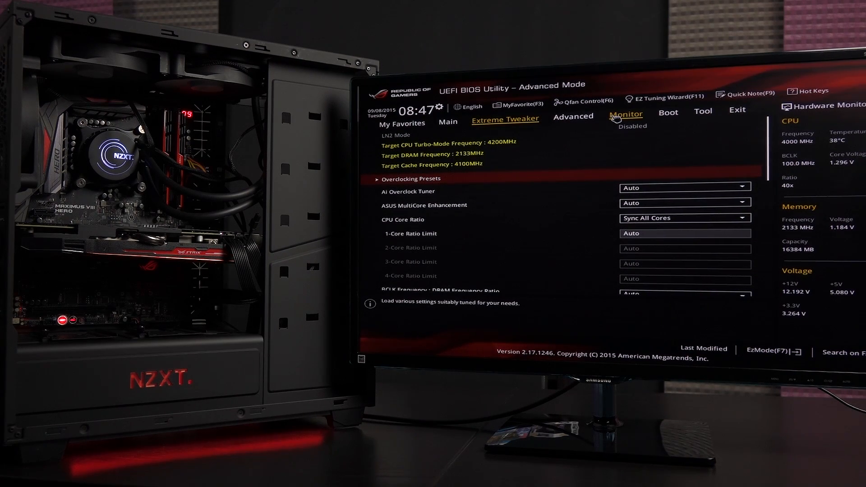
Show the Main page confirming BIOS version 0603 x64 dated 08/24/2015
click(626, 114)
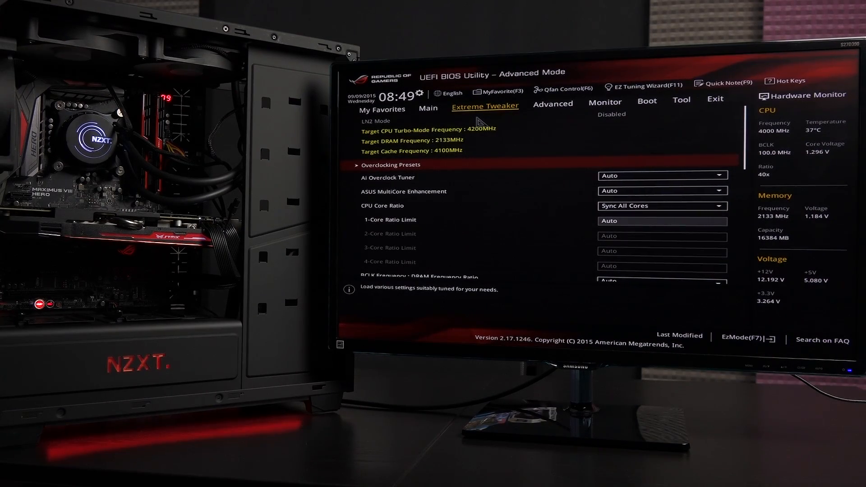
click(427, 108)
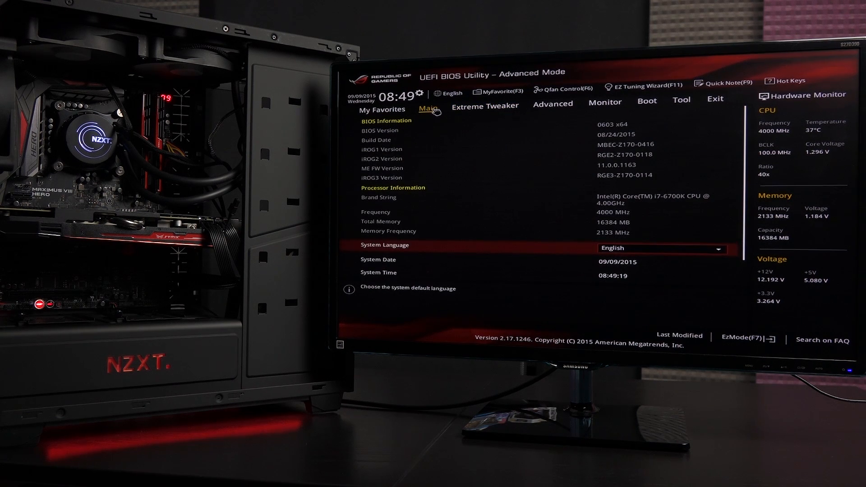